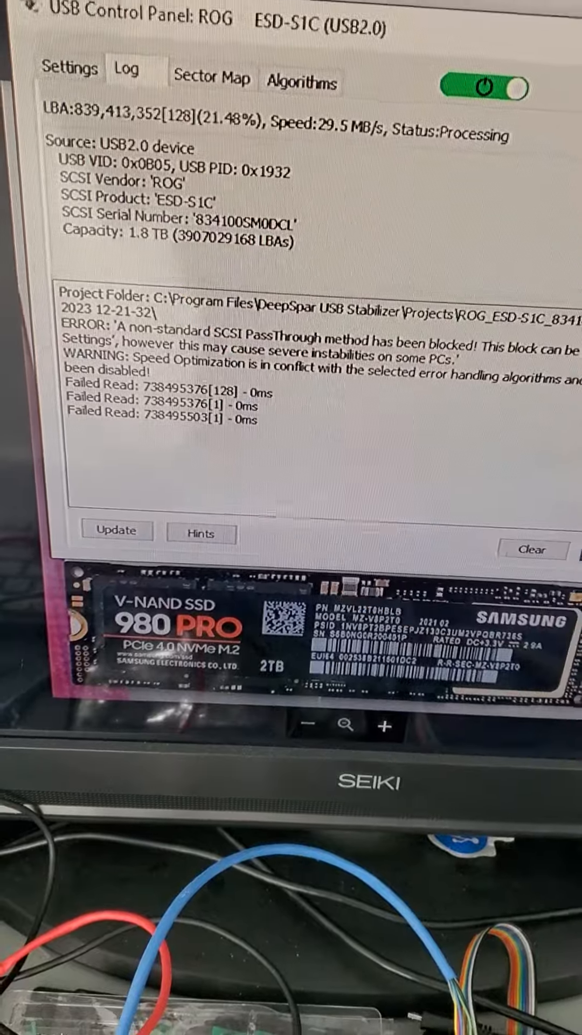
Step: Show the sector map and speed graph of the Samsung 980 PRO cloning progress
click(173, 75)
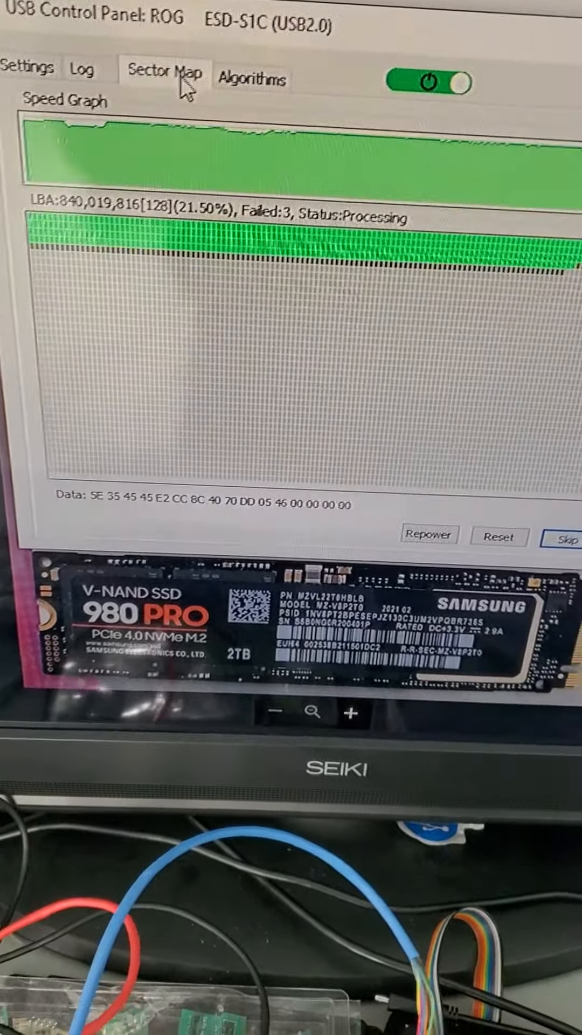